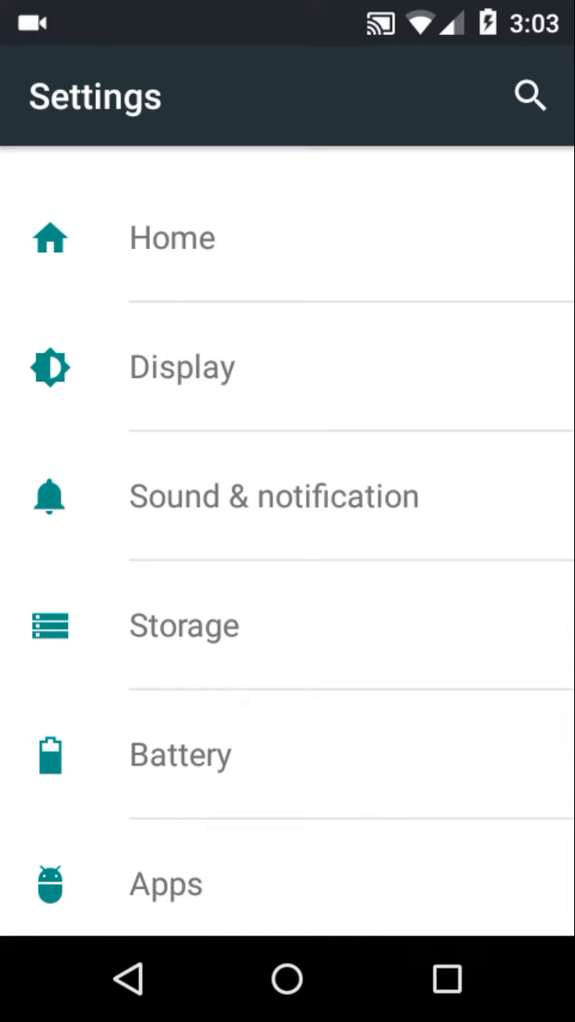
Step: Reach the screen Sleep timeout choices under Display settings
{"action": "left_click", "coordinate": [182, 367]}
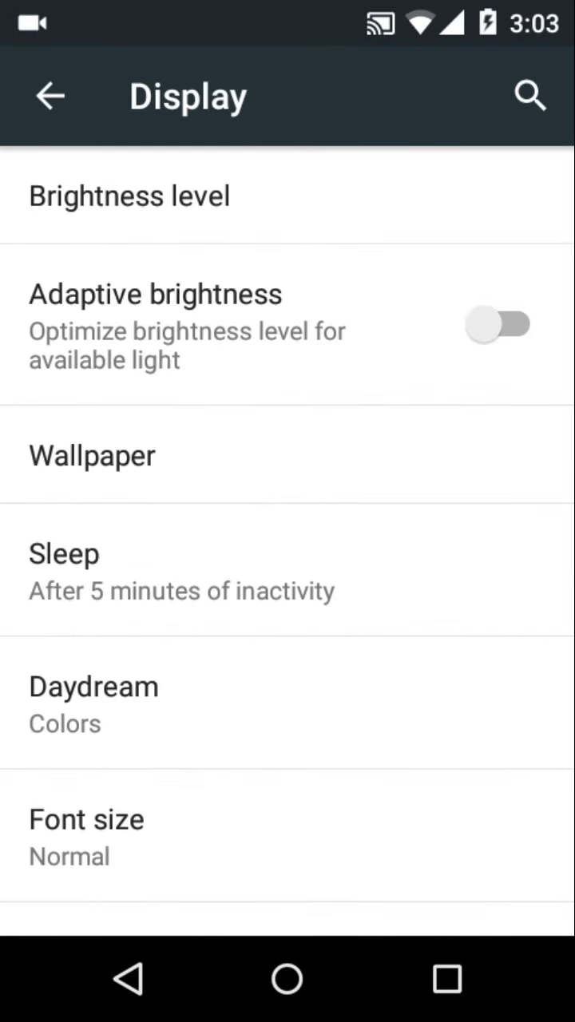
{"action": "left_click", "coordinate": [64, 552]}
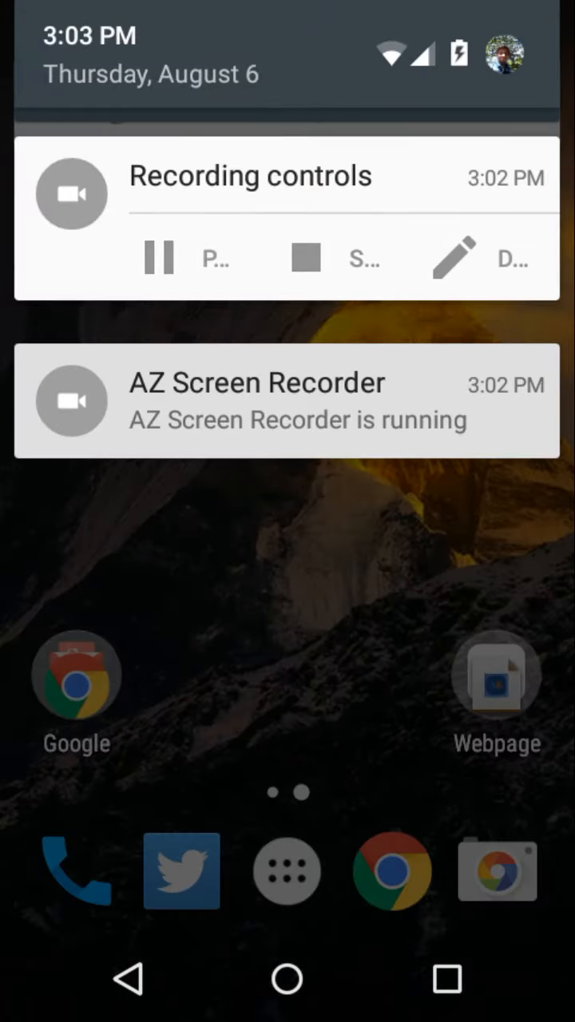
Step: Switch off Also vibrate for calls under Sound & notification
{"action": "scroll", "scroll_direction": "down", "scroll_amount": 3}
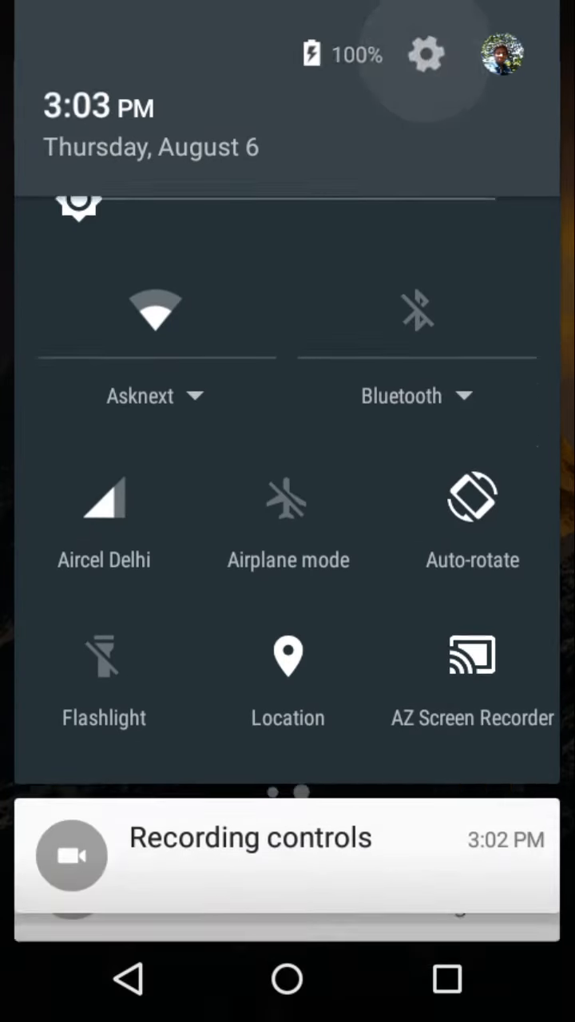
{"action": "left_click", "coordinate": [424, 54]}
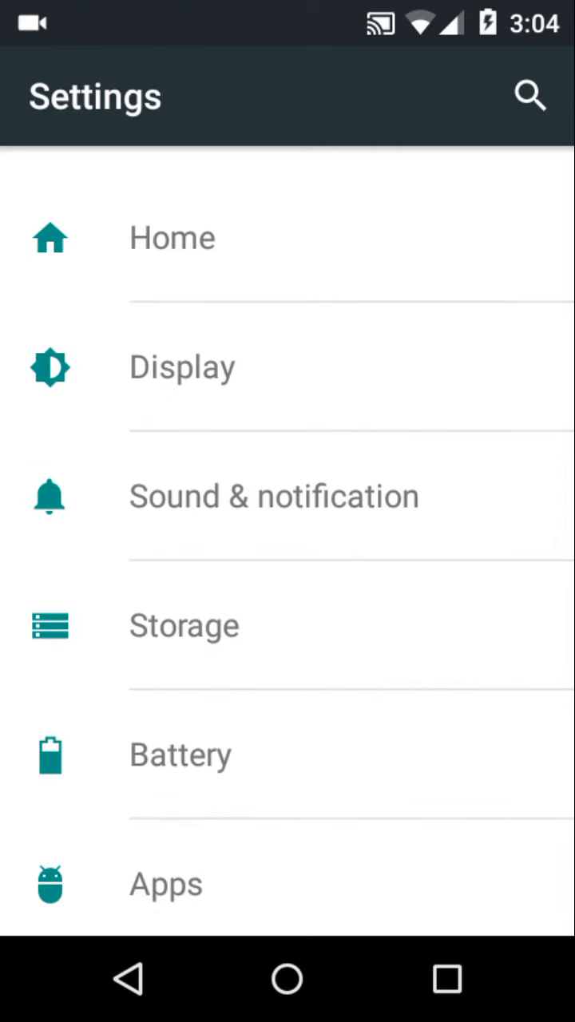
{"action": "left_click", "coordinate": [274, 495]}
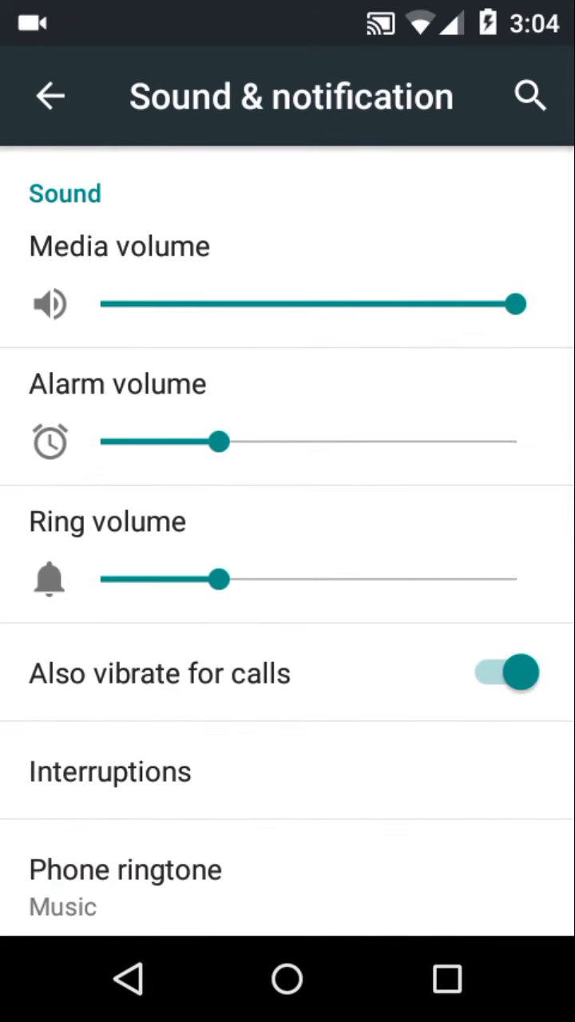
{"action": "scroll", "scroll_direction": "down", "scroll_amount": 3}
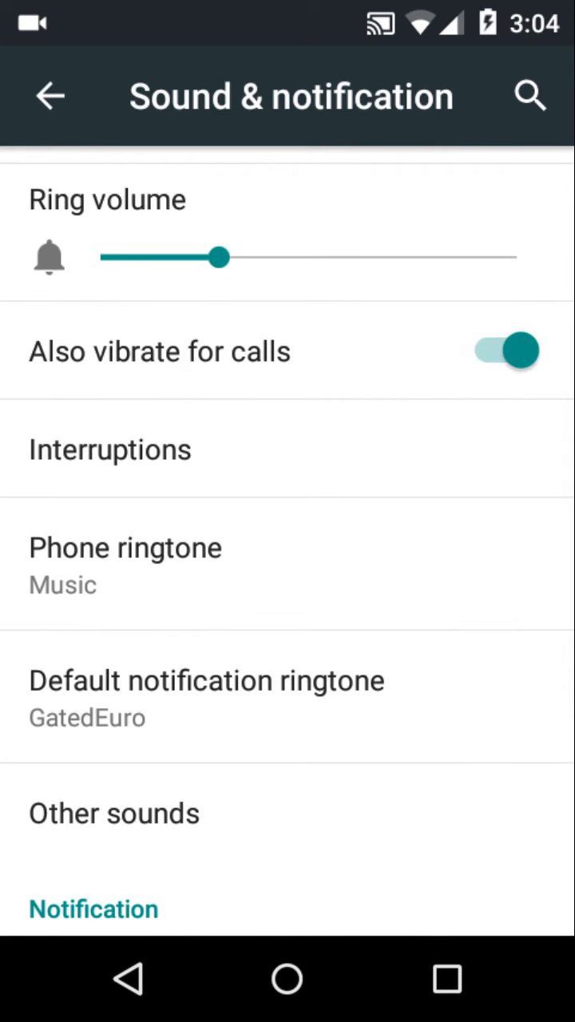
{"action": "left_click", "coordinate": [503, 351]}
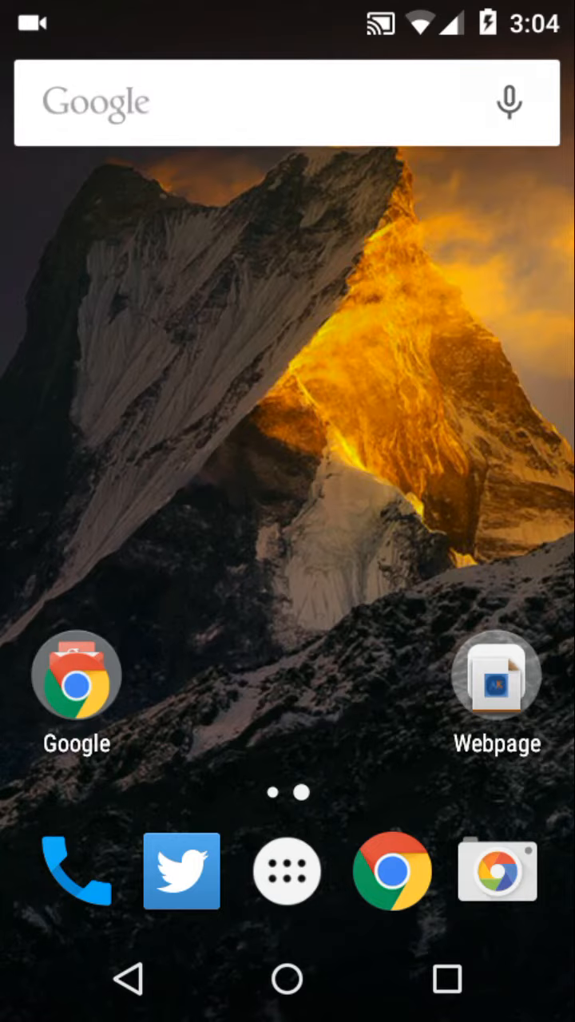
Step: Turn the Location tile off in quick settings
{"action": "scroll", "scroll_direction": "down", "scroll_amount": 3}
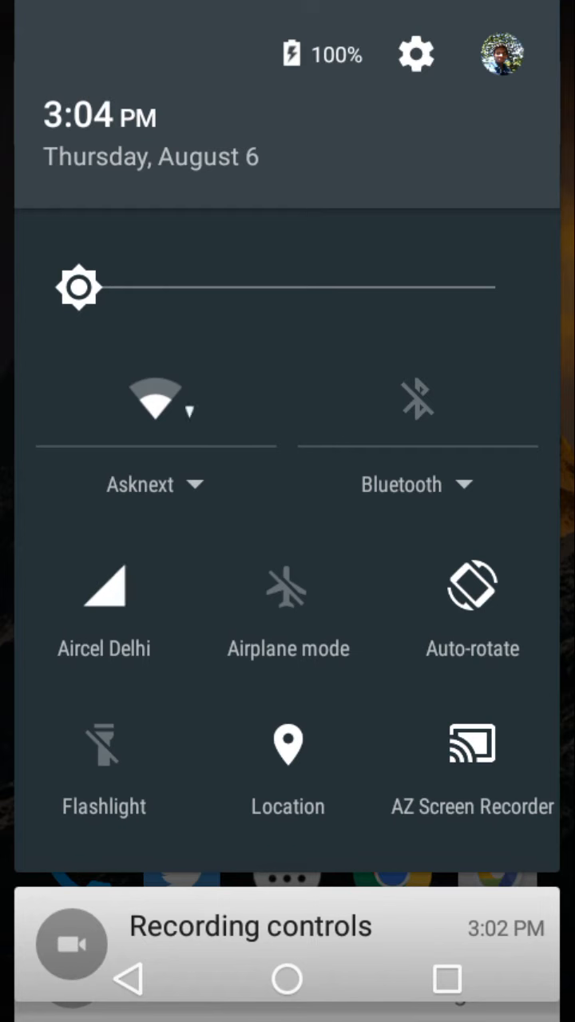
{"action": "left_click", "coordinate": [287, 747]}
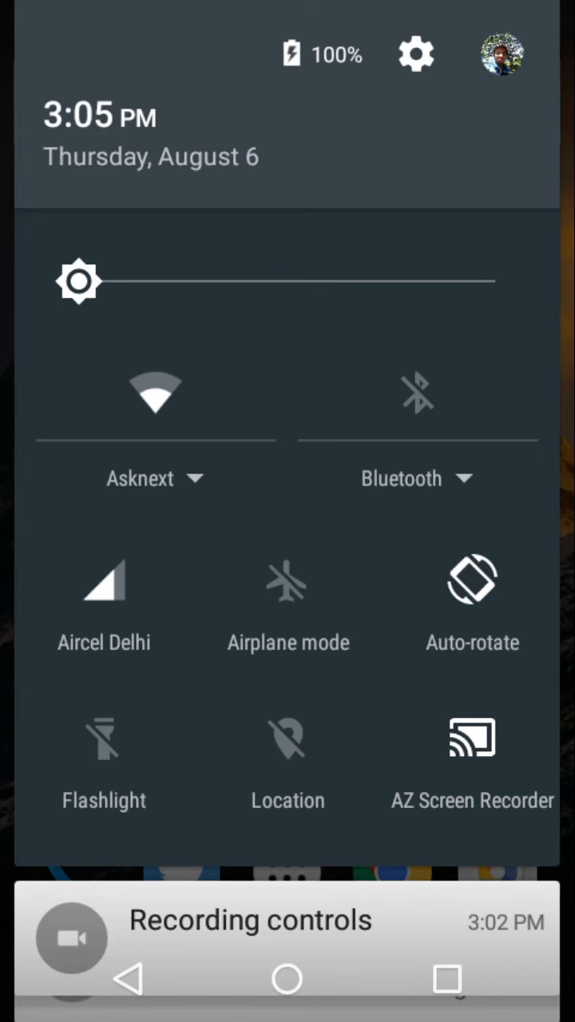
Step: Bring the quick-settings brightness slider to its lowest level
{"action": "left_click", "coordinate": [155, 393]}
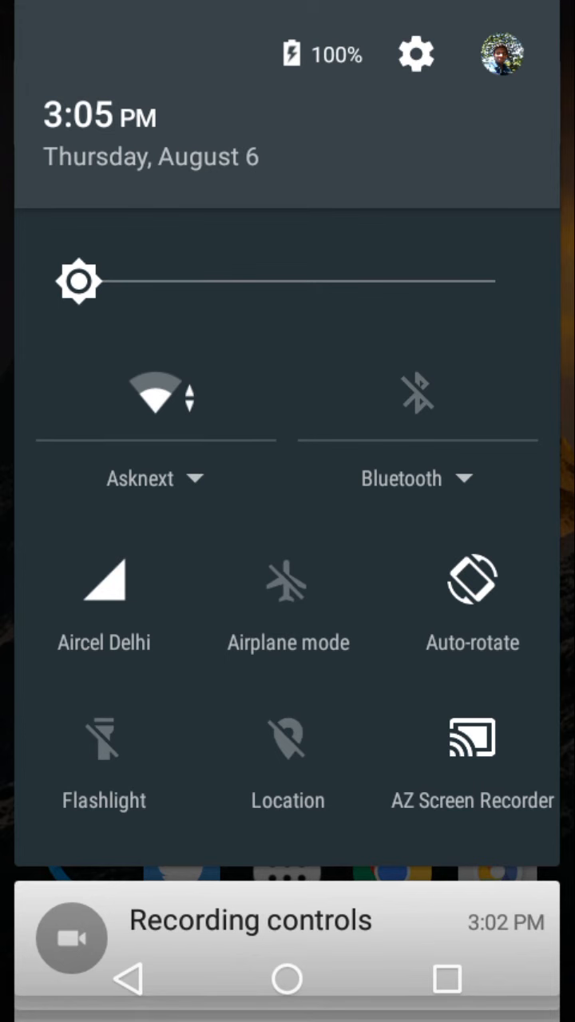
{"action": "left_click", "coordinate": [154, 396]}
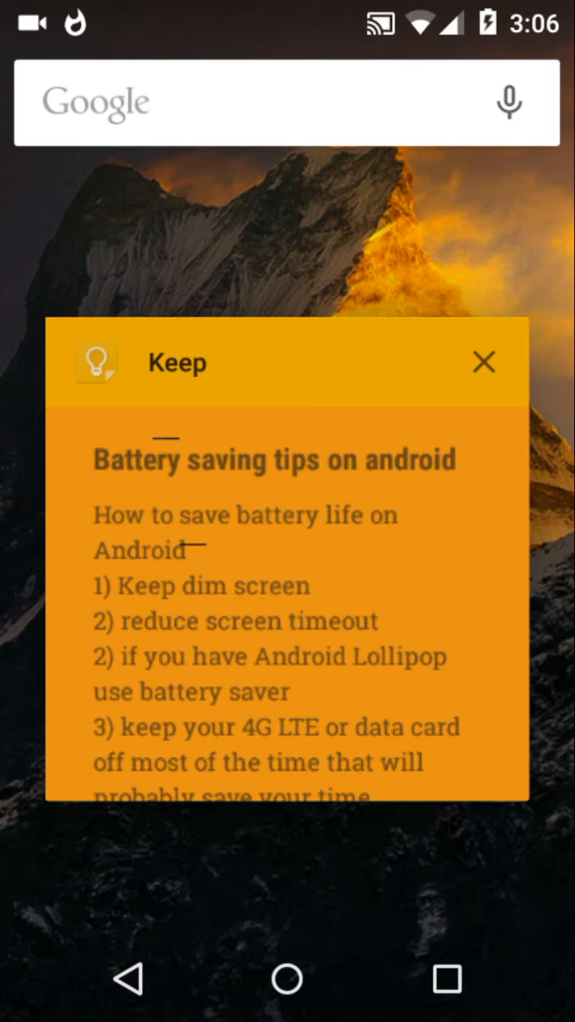
Step: Close the Keep note of battery-saving tips
{"action": "left_click", "coordinate": [486, 361]}
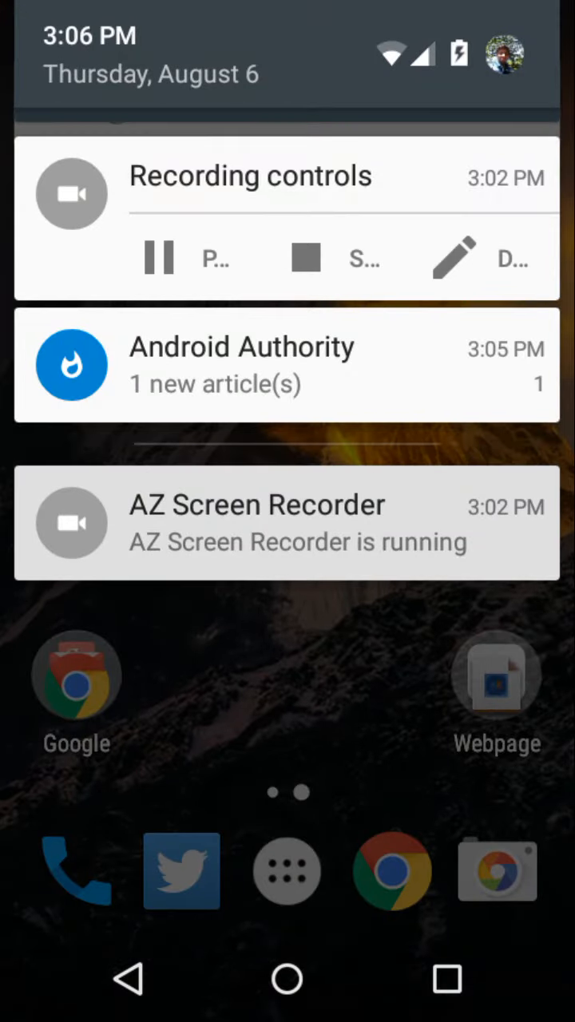
Step: Turn cellular data off for the Aircel Delhi connection from quick settings
{"action": "scroll", "scroll_direction": "down", "scroll_amount": 3}
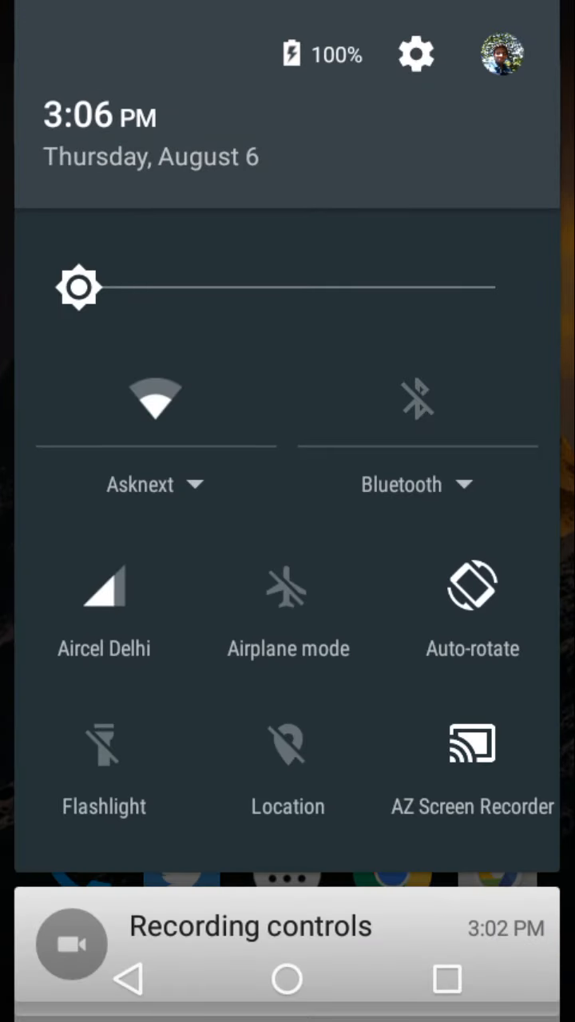
{"action": "left_click", "coordinate": [104, 591]}
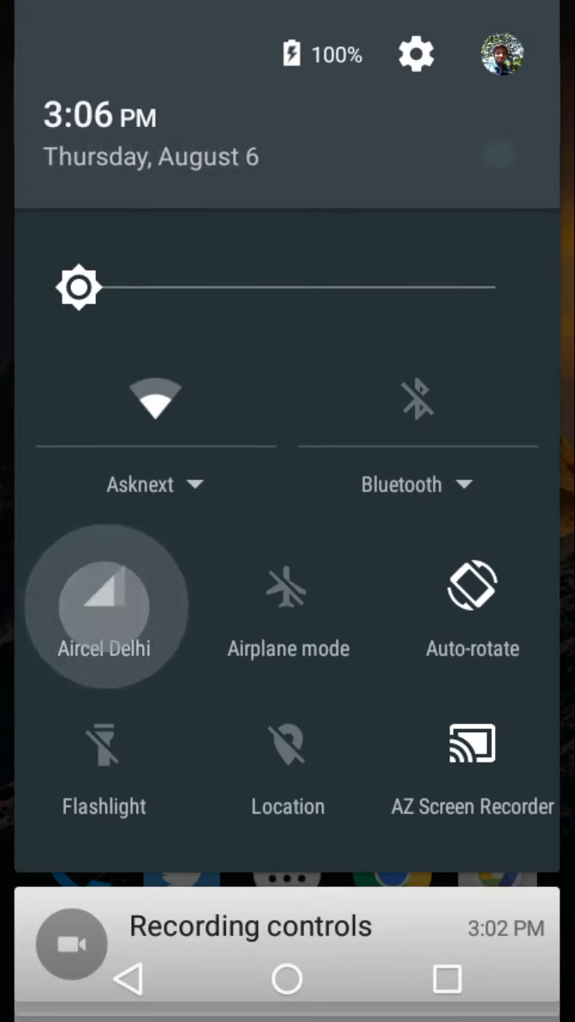
{"action": "left_click", "coordinate": [102, 607]}
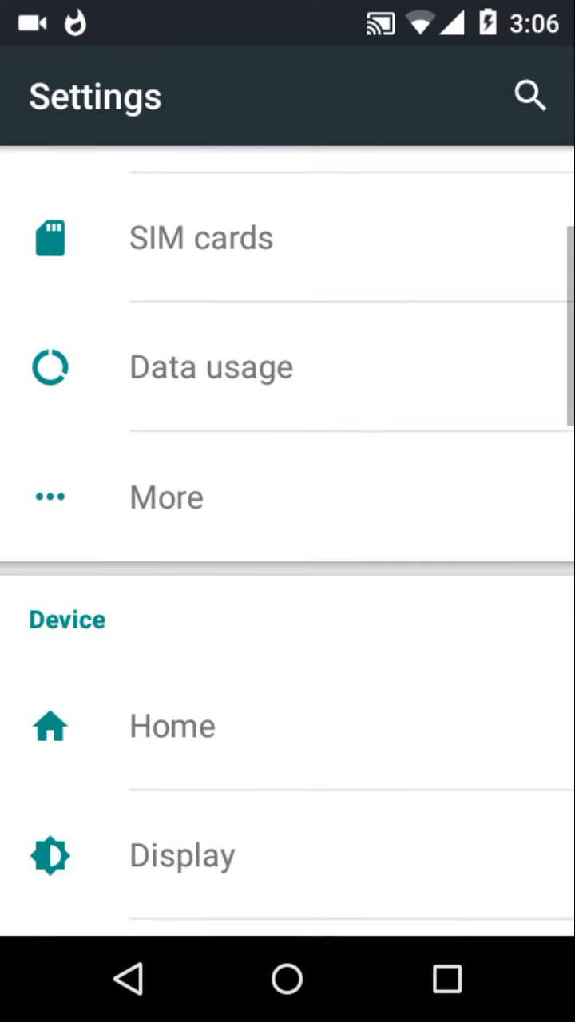
Step: Switch Battery saver to On from the Battery settings
{"action": "scroll", "scroll_direction": "down", "scroll_amount": 3}
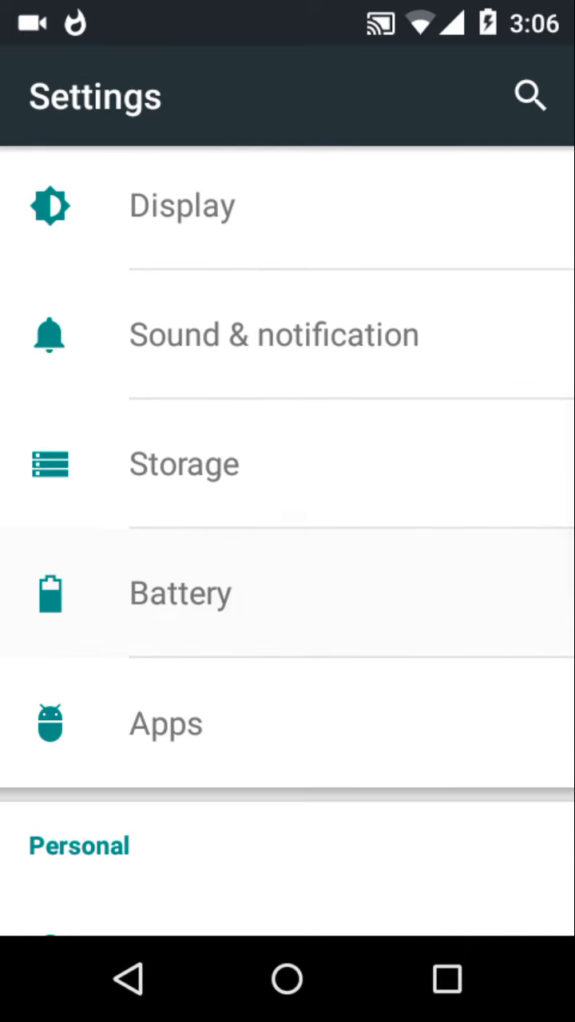
{"action": "left_click", "coordinate": [180, 592]}
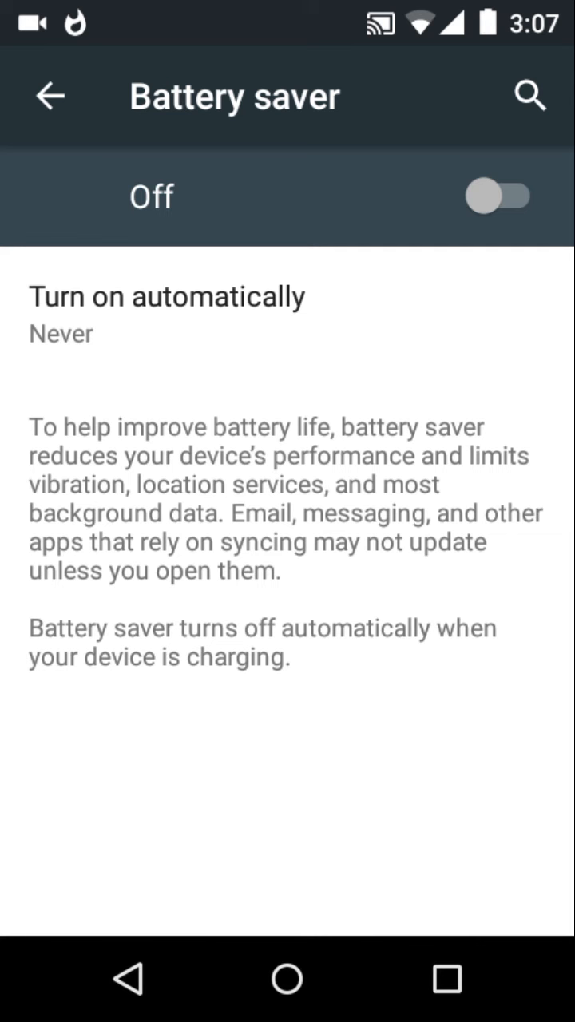
{"action": "left_click", "coordinate": [498, 196]}
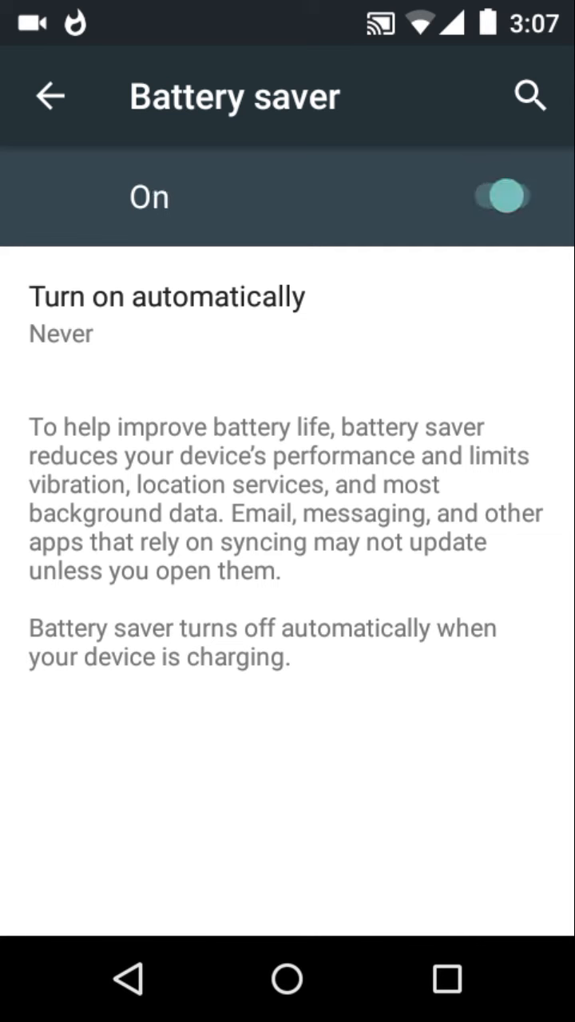